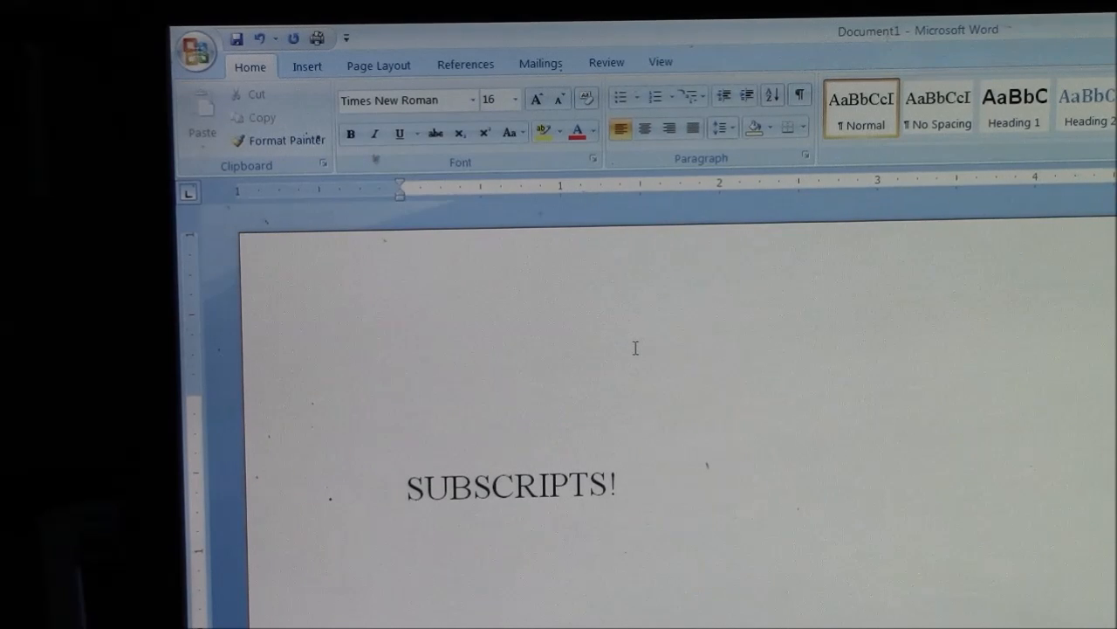
Step: Enter the reactants 'CaCl2 + Na2SO4' above the SUBSCRIPTS! title, still unformatted
text(CaCl)
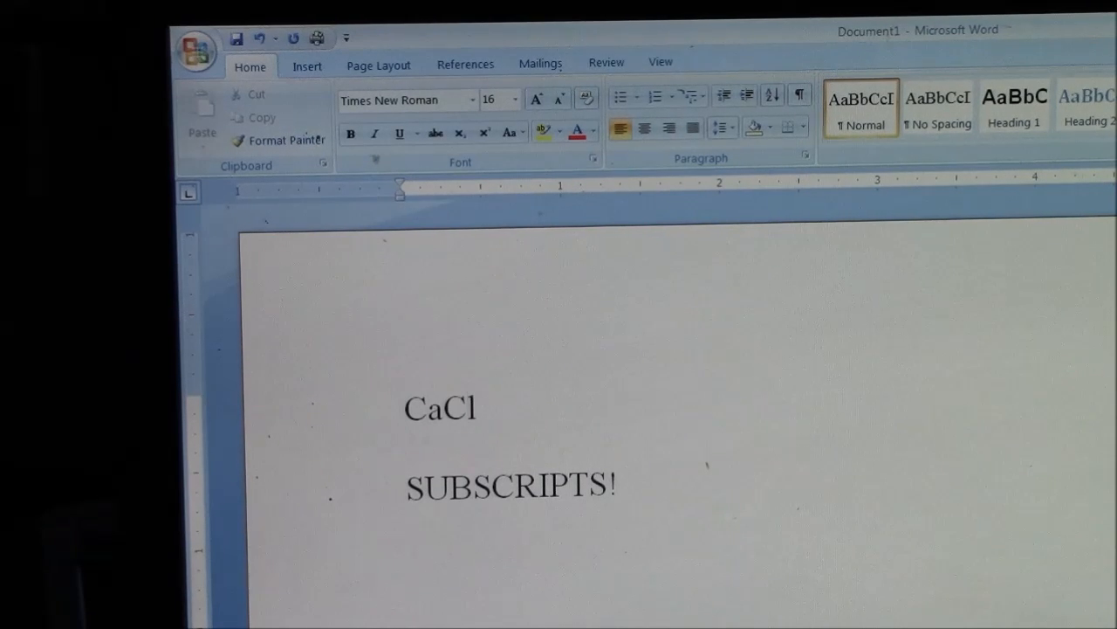
text(2 +)
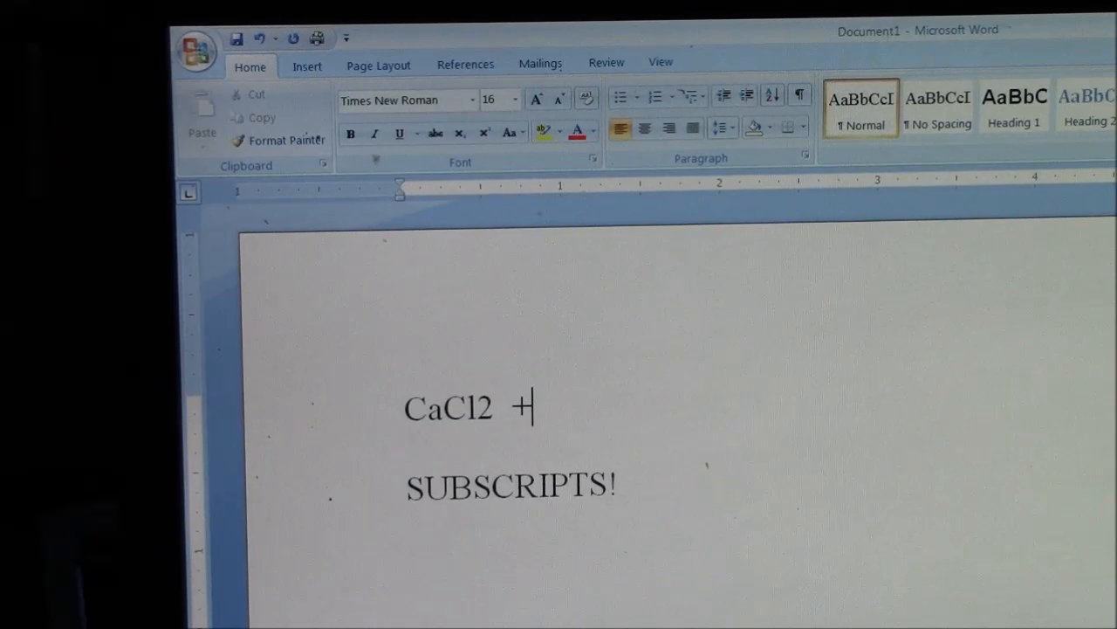
text(Na)
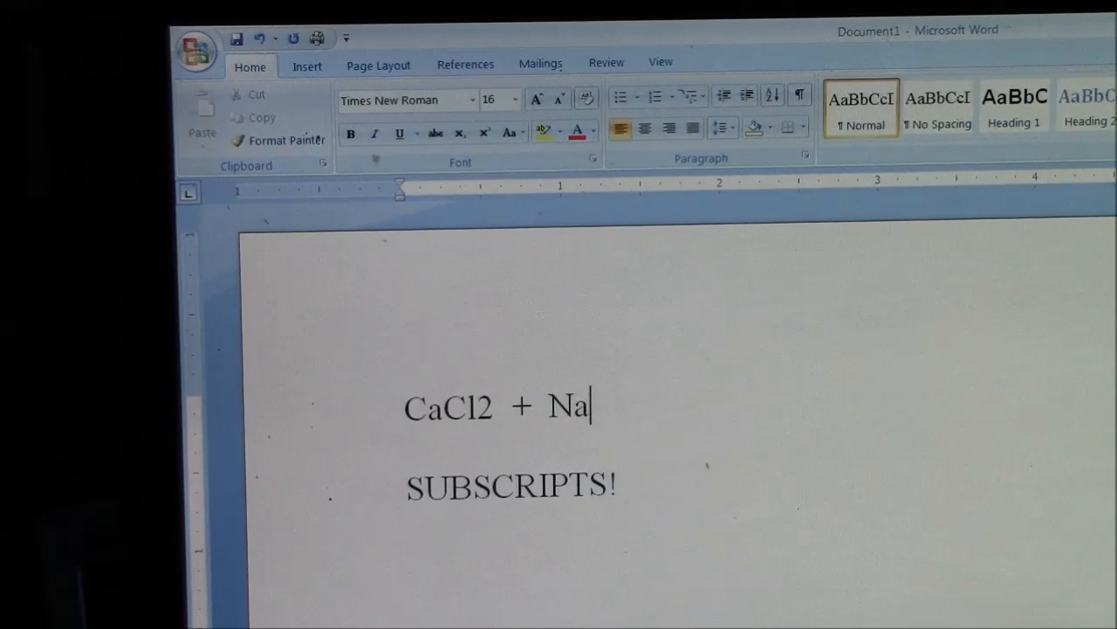
text(2SO4)
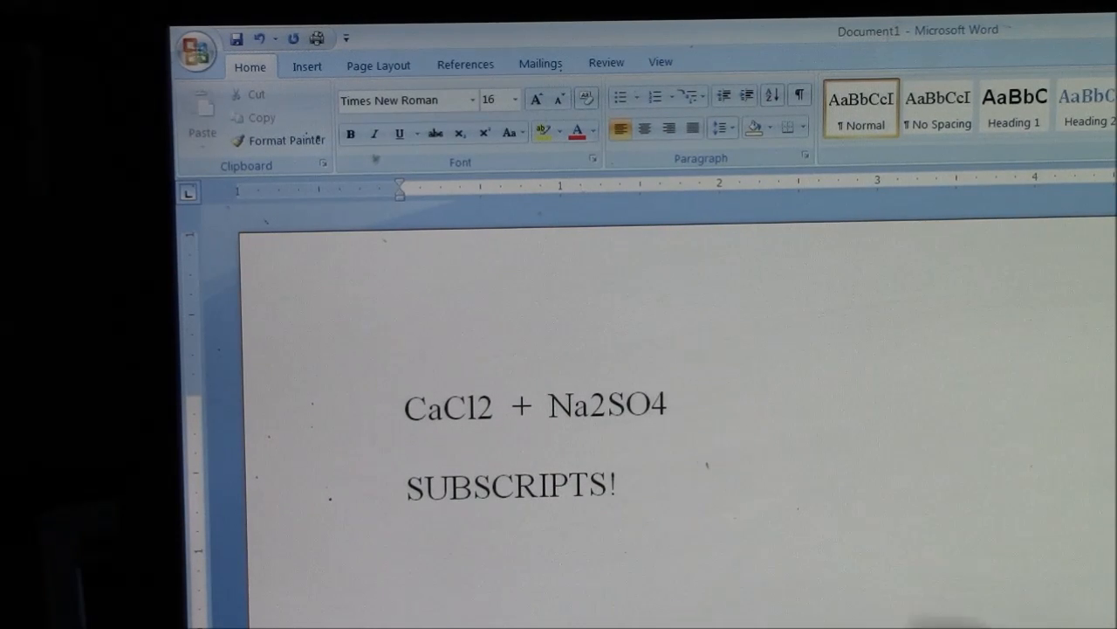
click(305, 66)
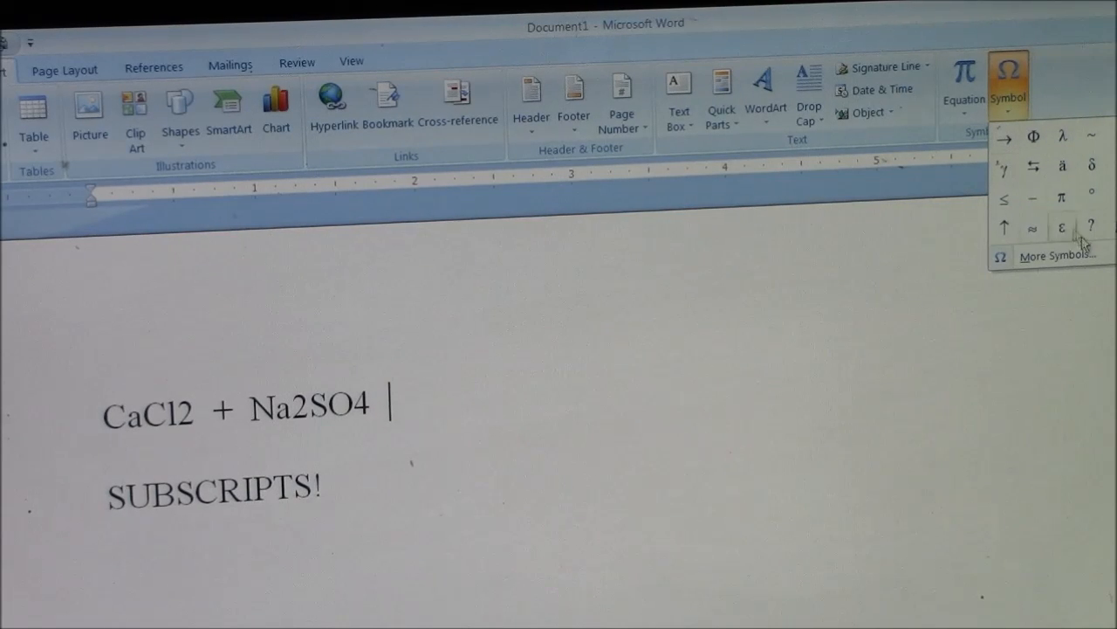
mouse_move(1005, 136)
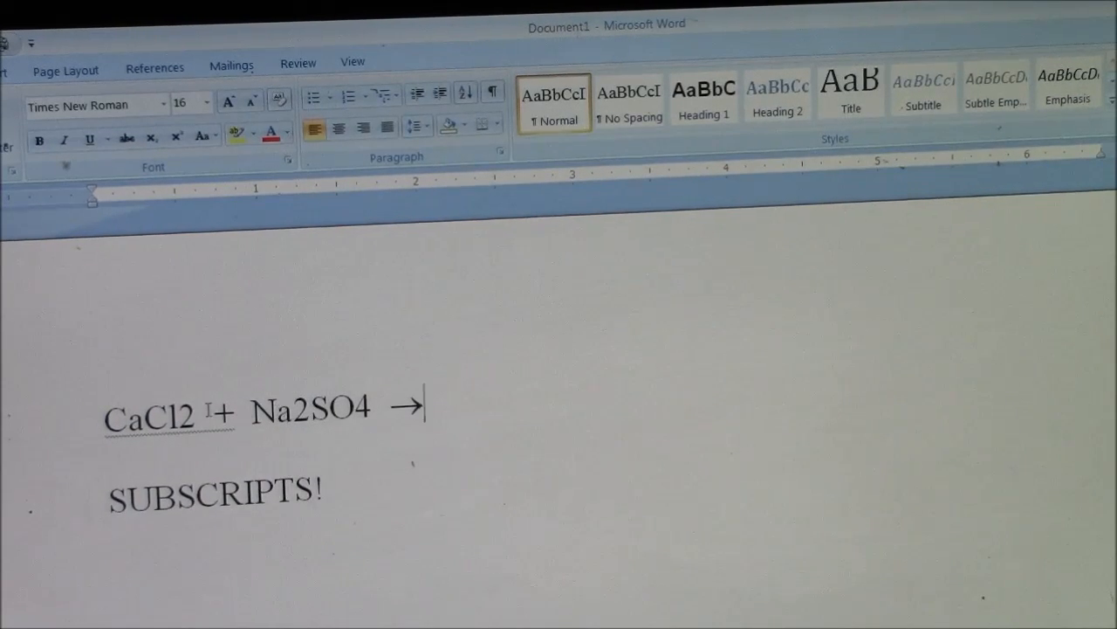
Step: Select the 2 in CaCl2 and apply Subscript from the Font group
double_click(185, 416)
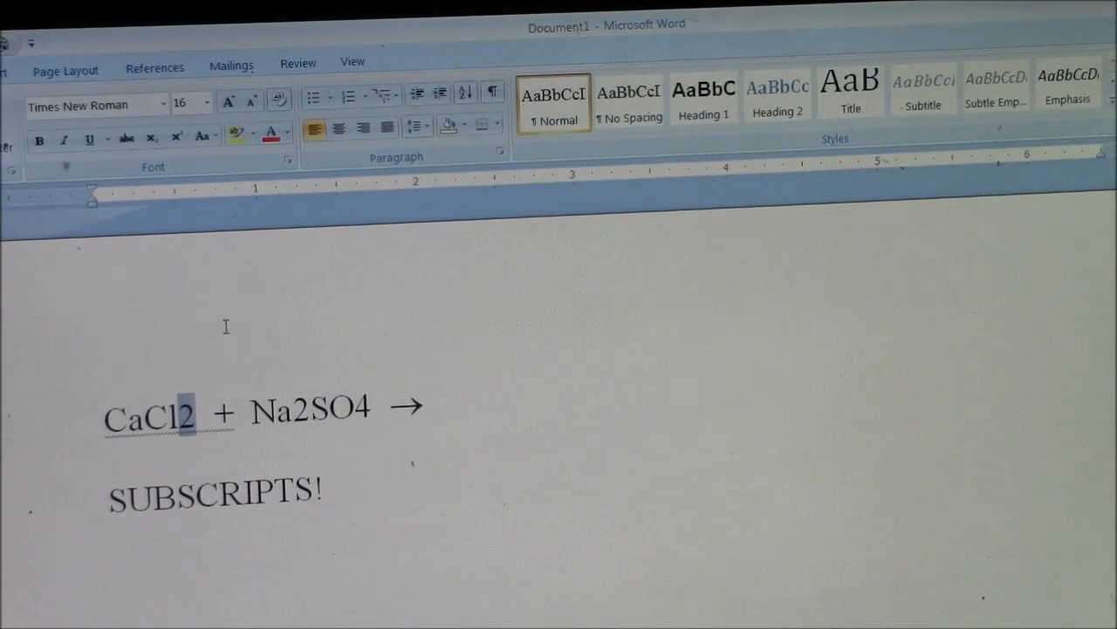
mouse_move(181, 178)
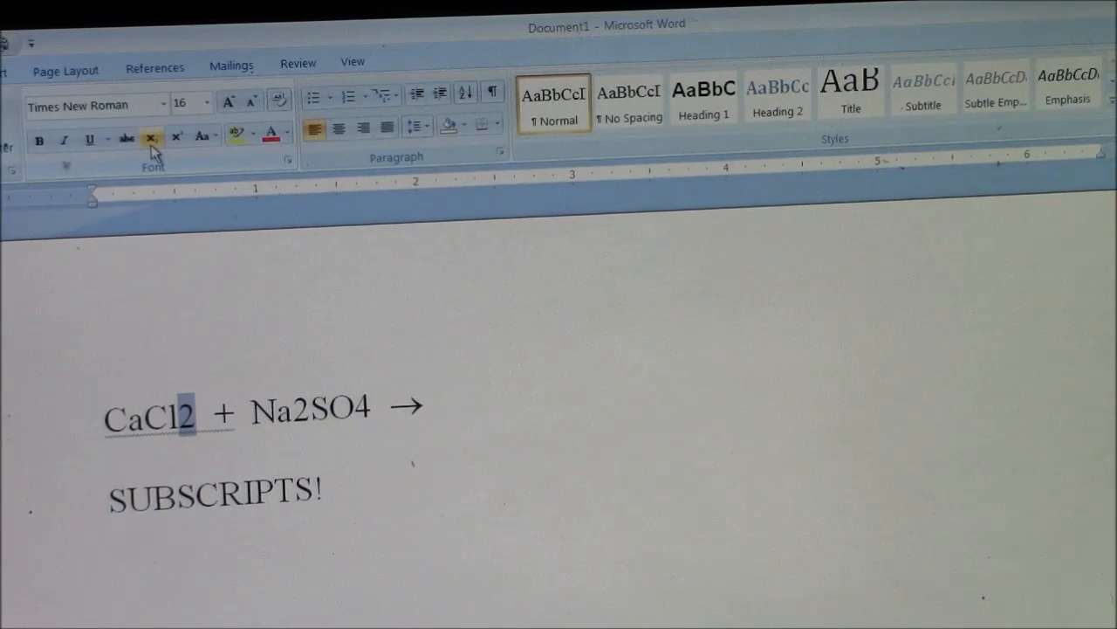
mouse_move(151, 138)
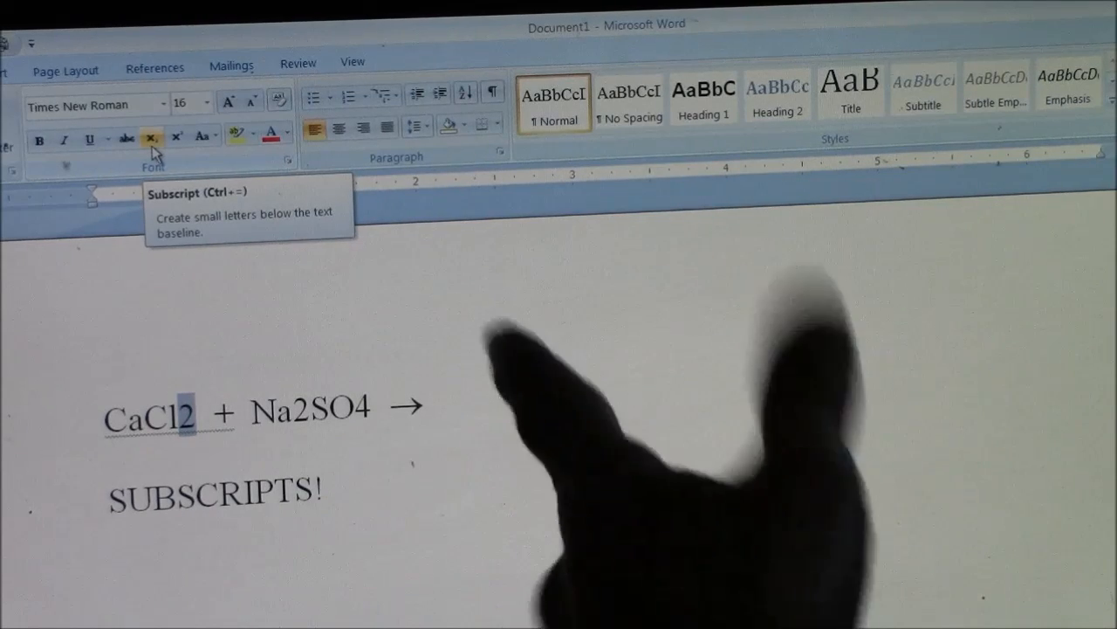
click(150, 136)
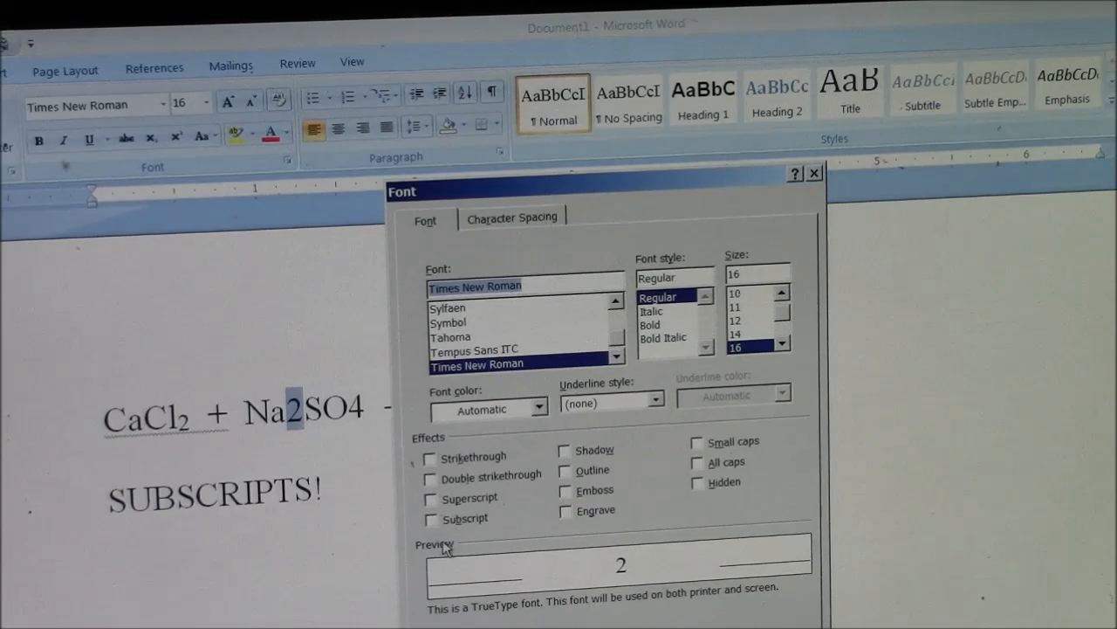
Step: Subscript the 2 in Na2SO4 via the Font dialog
click(429, 517)
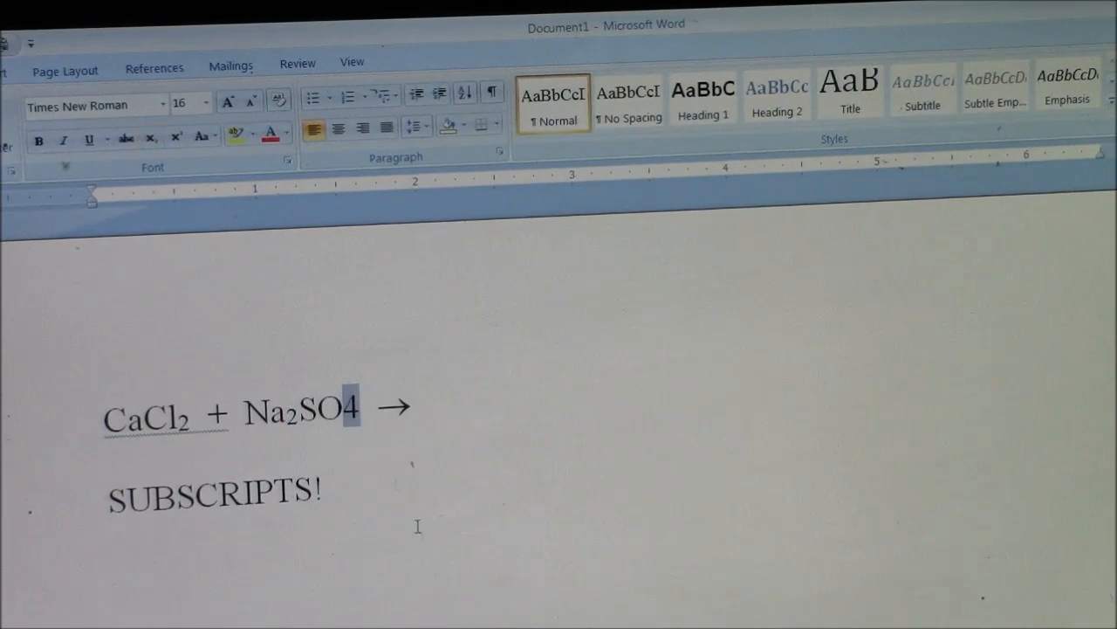
mouse_move(461, 575)
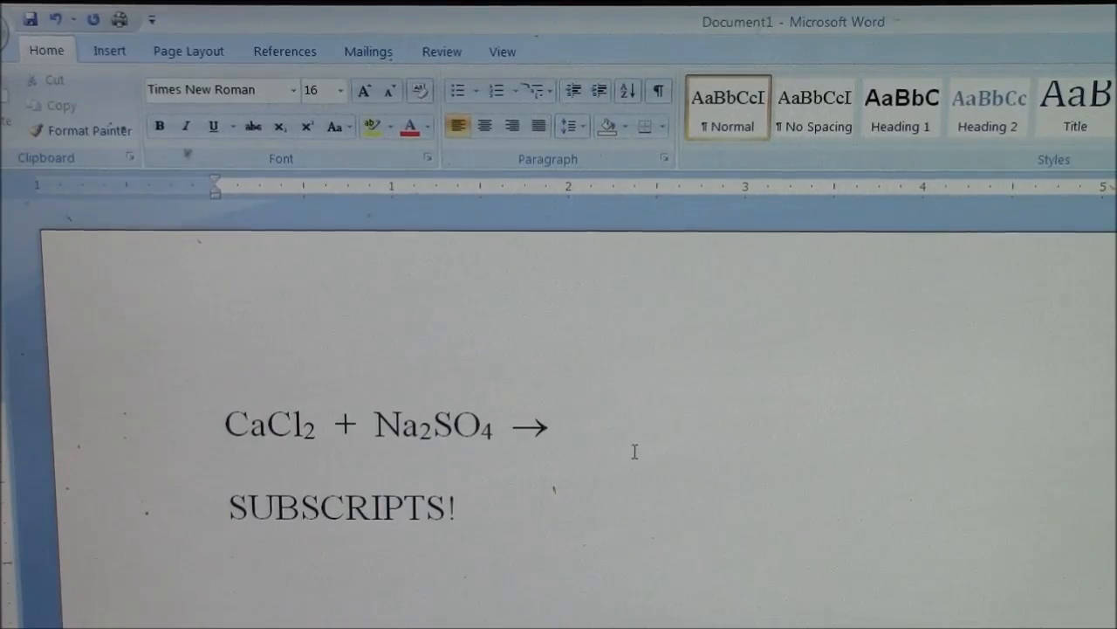
Step: Enter the product 'Ca+2' after the arrow with the charge still normal-sized
text(Ca)
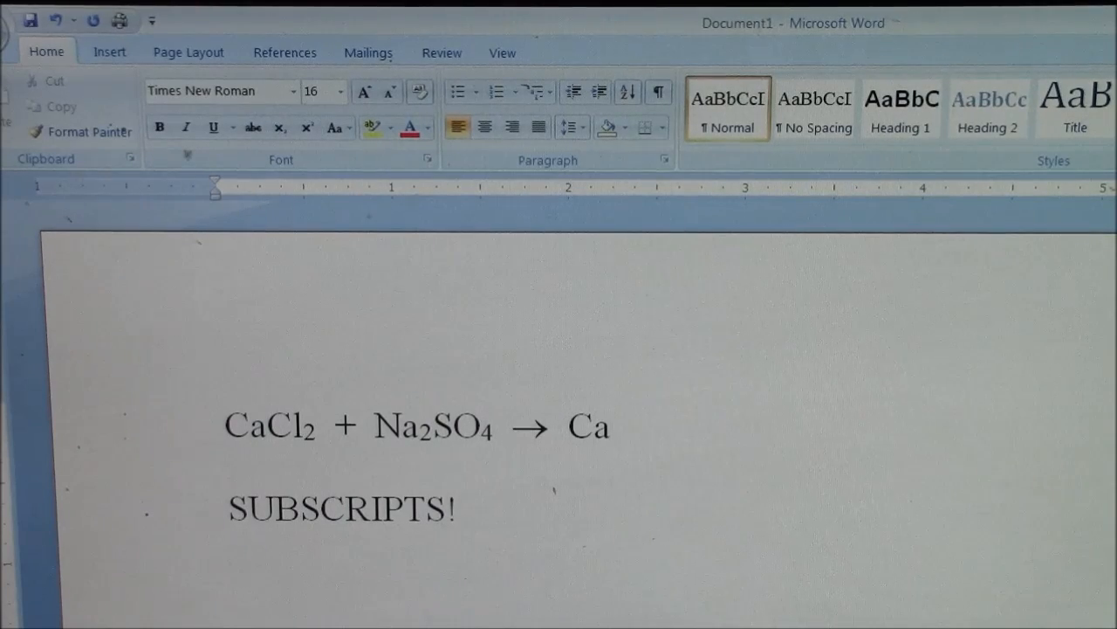
text(+2)
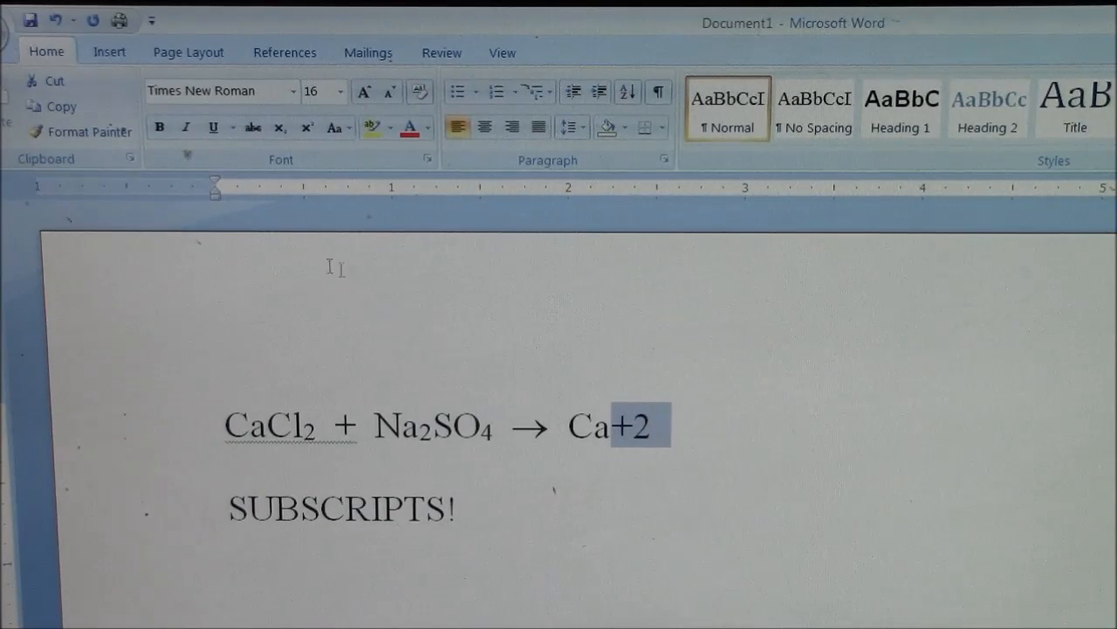
mouse_move(308, 127)
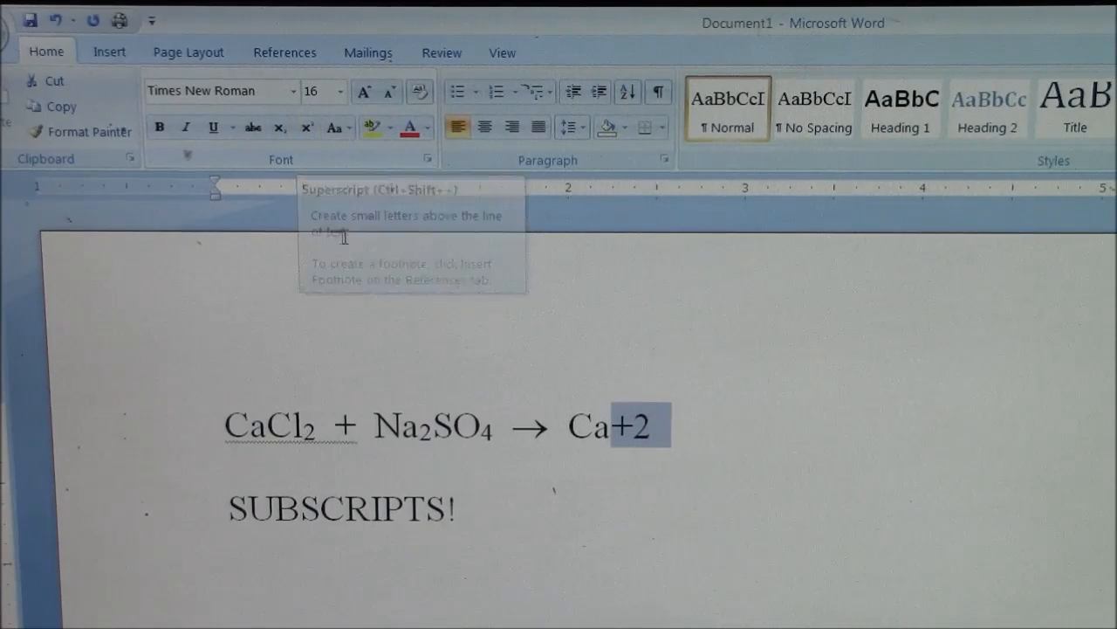